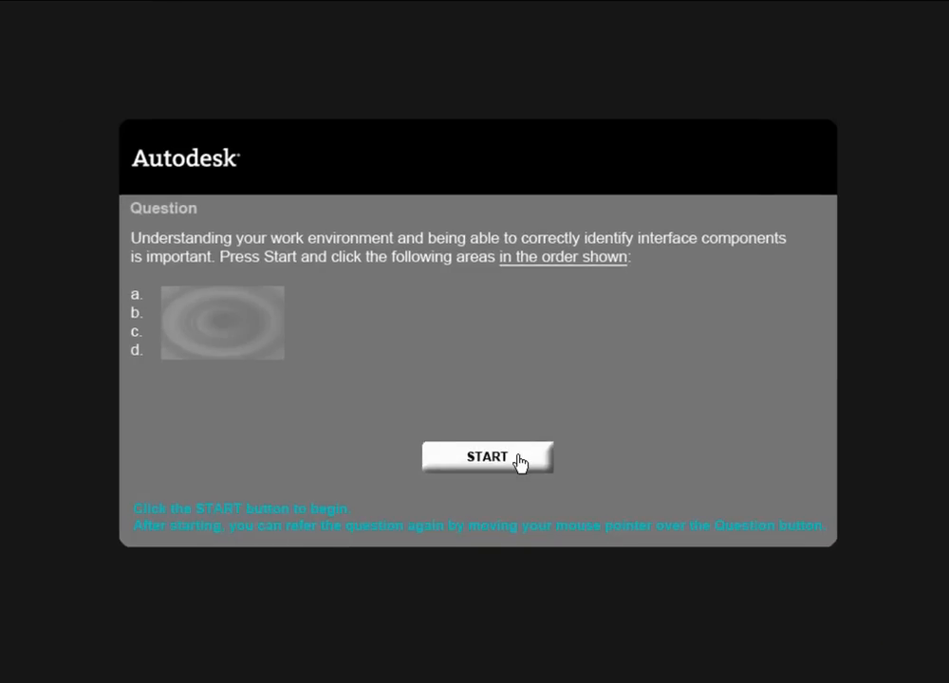
Step: Start the interface-identification question and review its prompt before moving on
{"action": "left_click", "coordinate": [487, 456]}
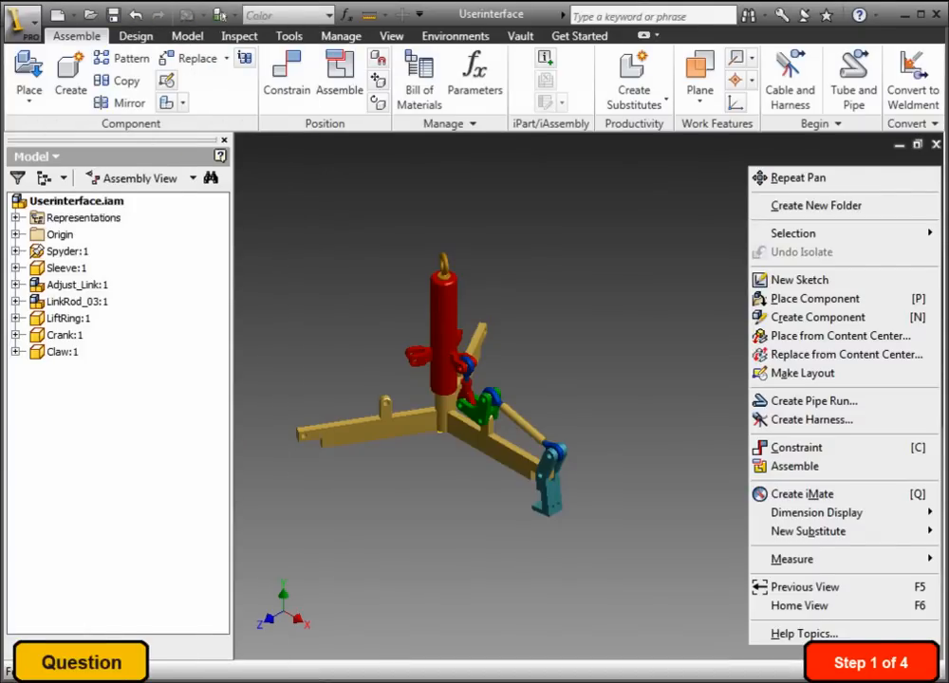
{"action": "left_click", "coordinate": [80, 662]}
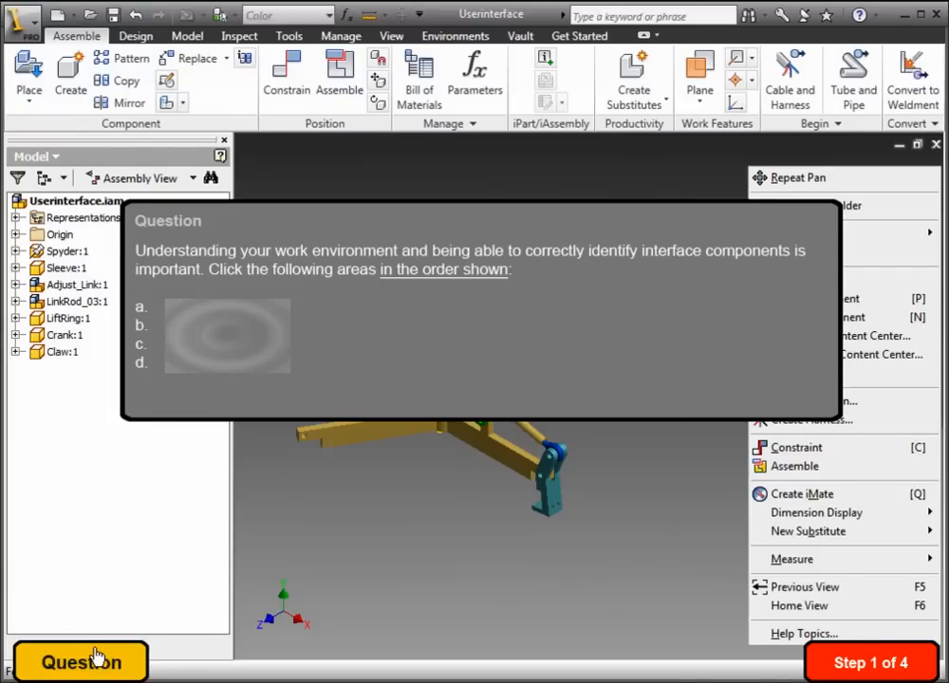
{"action": "left_click", "coordinate": [80, 662]}
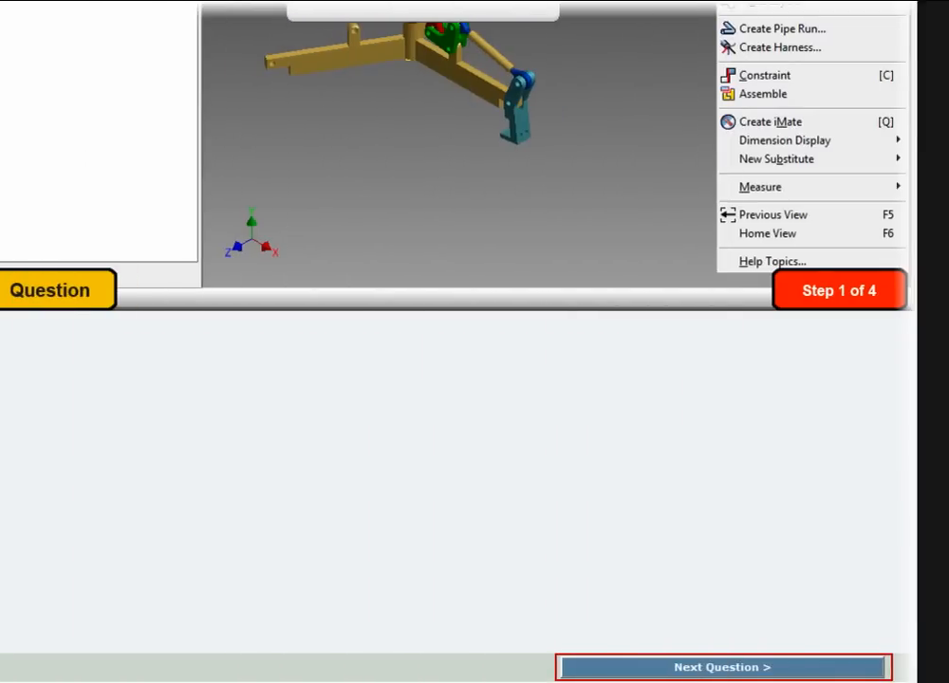
Step: Advance to the feature-edges question, choose answer A and submit it
{"action": "left_click", "coordinate": [723, 666]}
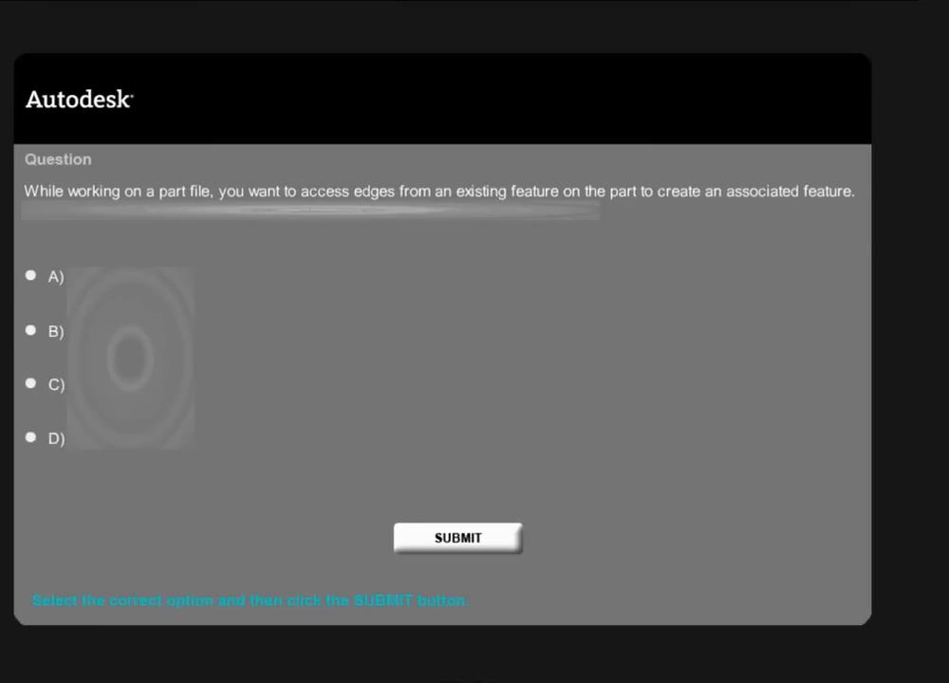
{"action": "left_click", "coordinate": [36, 276]}
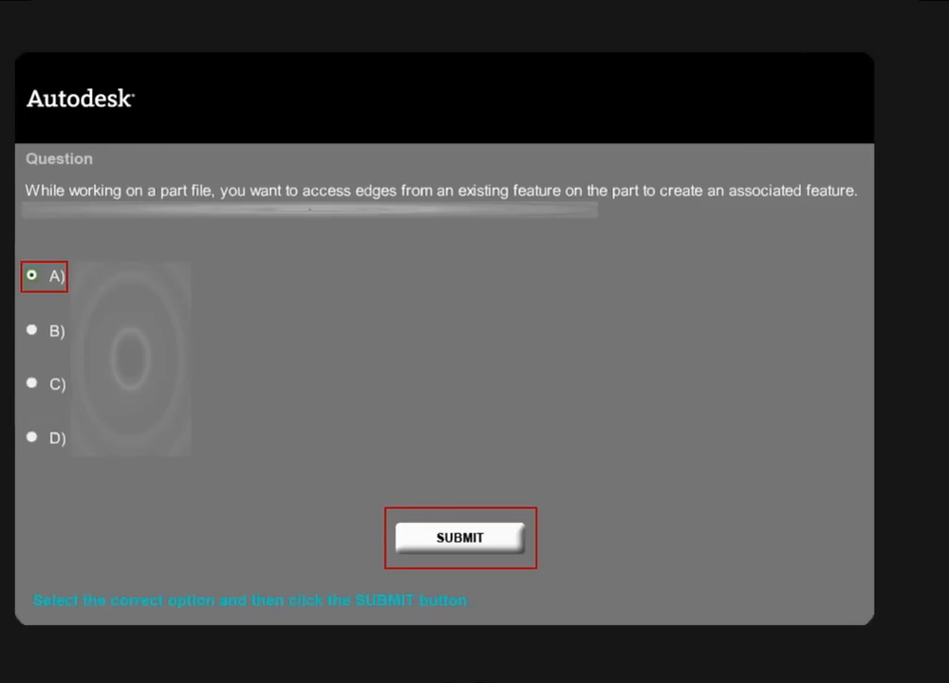
{"action": "left_click", "coordinate": [460, 537]}
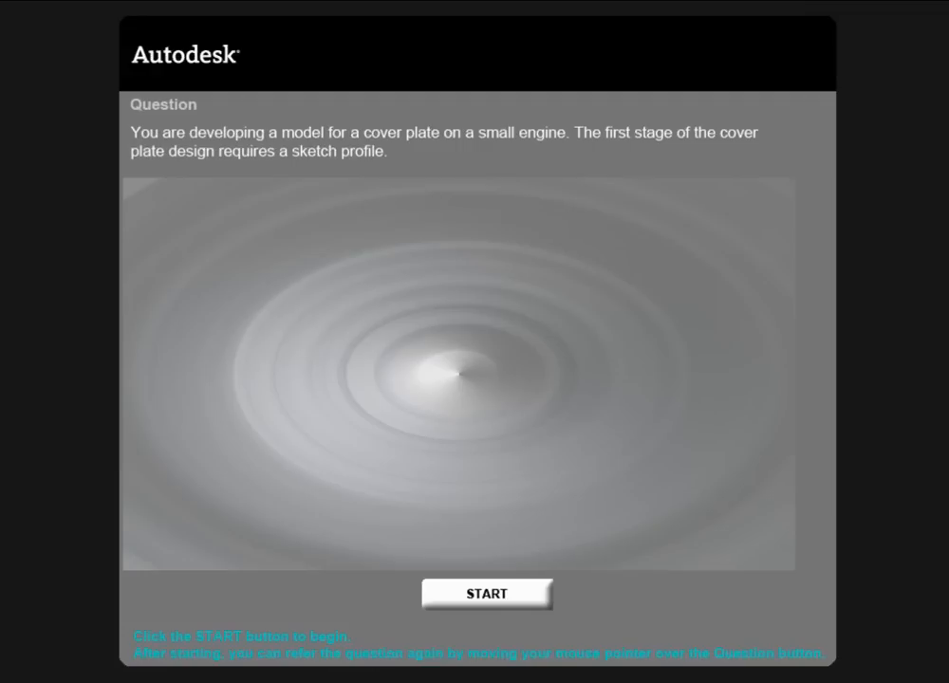
Step: Start the cover plate question, launching an empty Sketch1 in a new Inventor part
{"action": "left_click", "coordinate": [487, 593]}
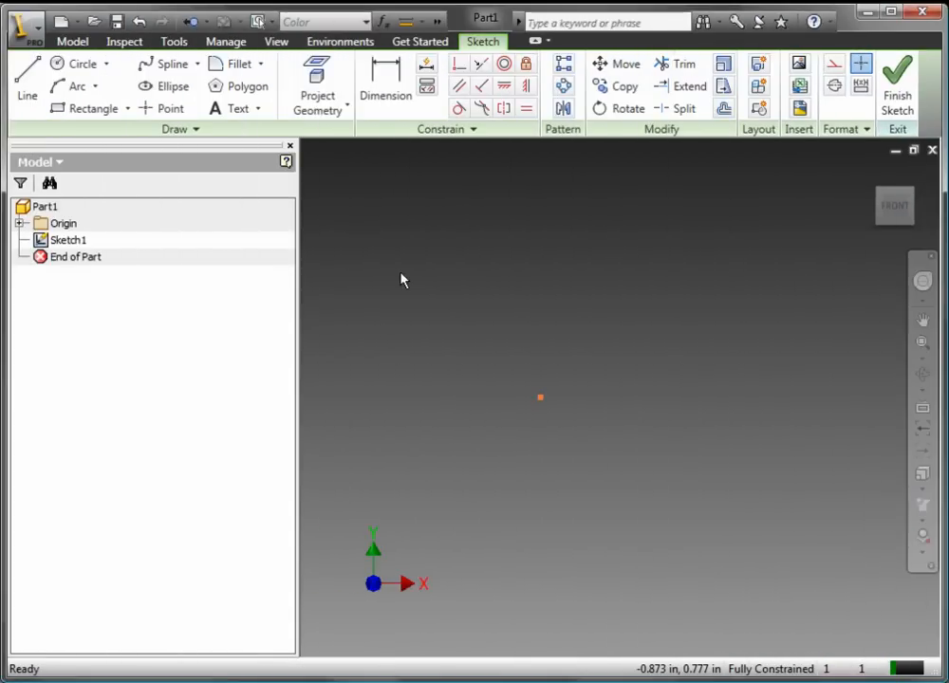
Step: Draw a closed four-sided profile from the origin with 1.000 base, .500 side at 75°, and finish the sketch
{"action": "left_click", "coordinate": [26, 83]}
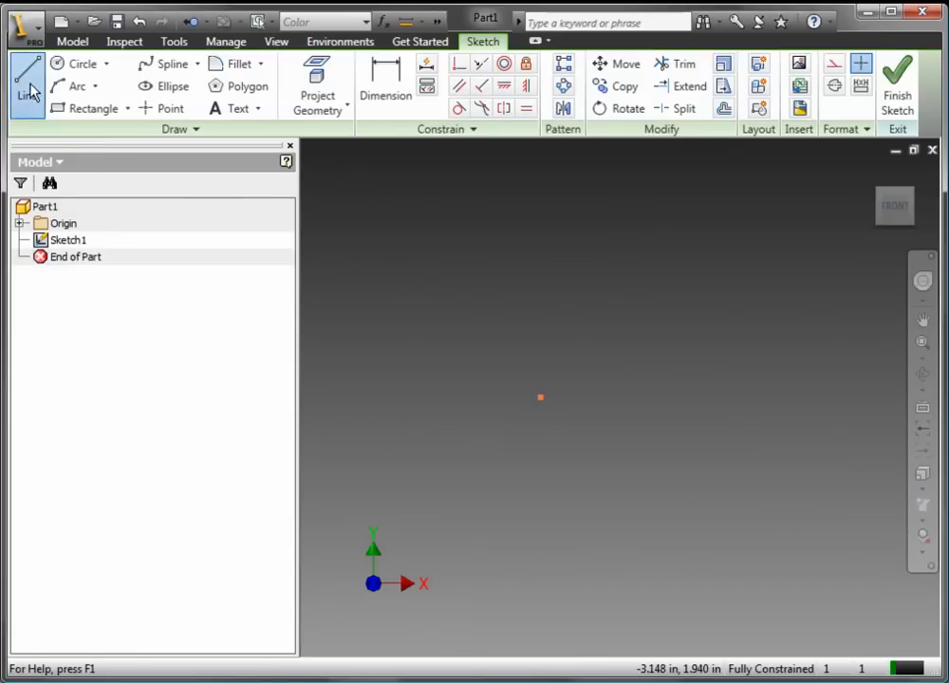
{"action": "left_click", "coordinate": [27, 85]}
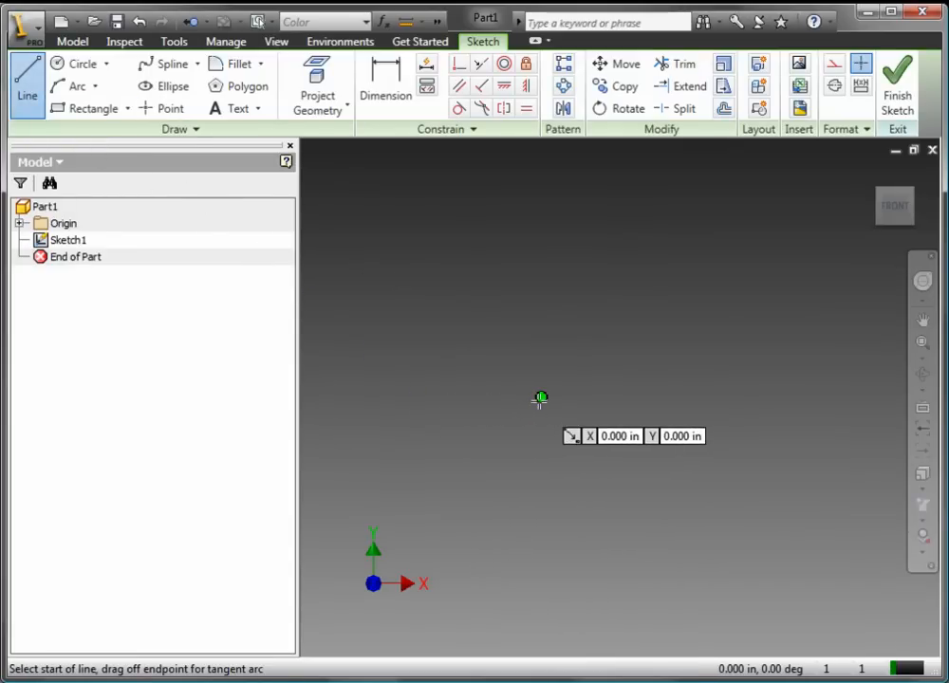
{"action": "left_click_drag", "start_coordinate": [541, 398], "coordinate": [659, 399]}
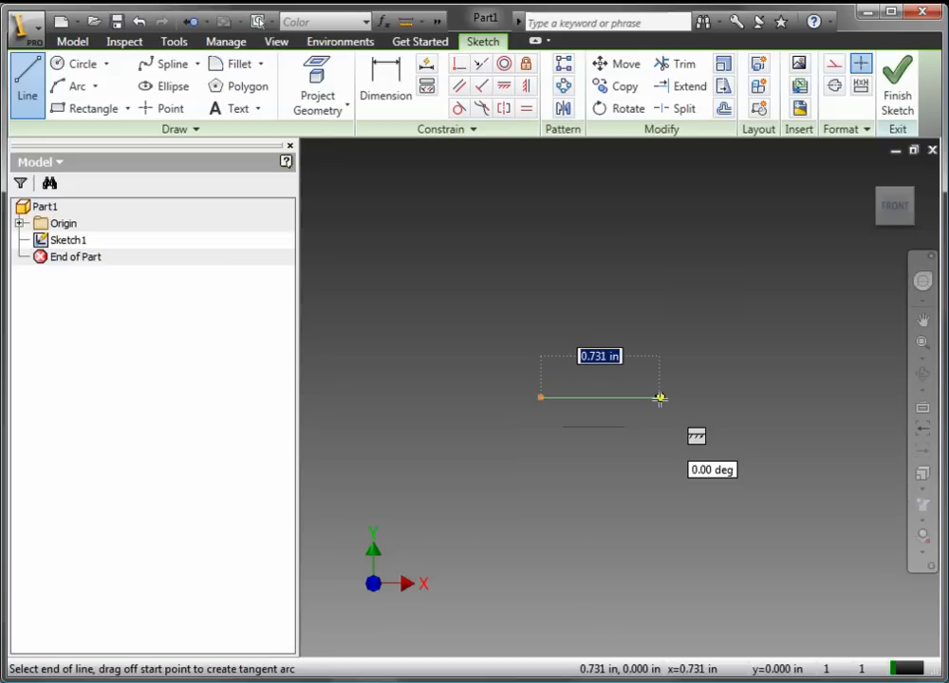
{"action": "type", "text": "1.000"}
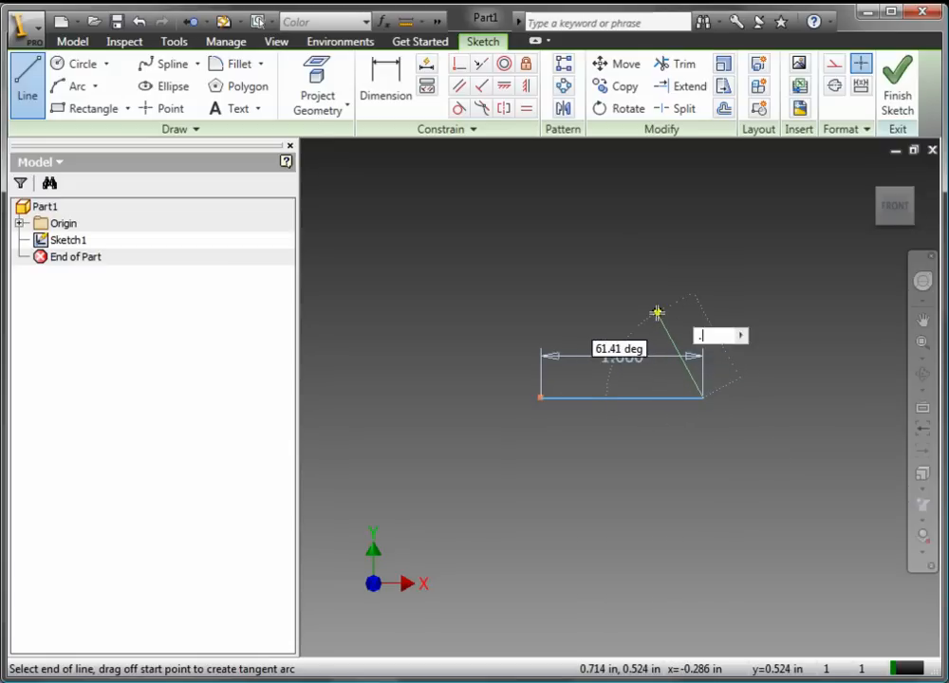
{"action": "type", "text": ".5"}
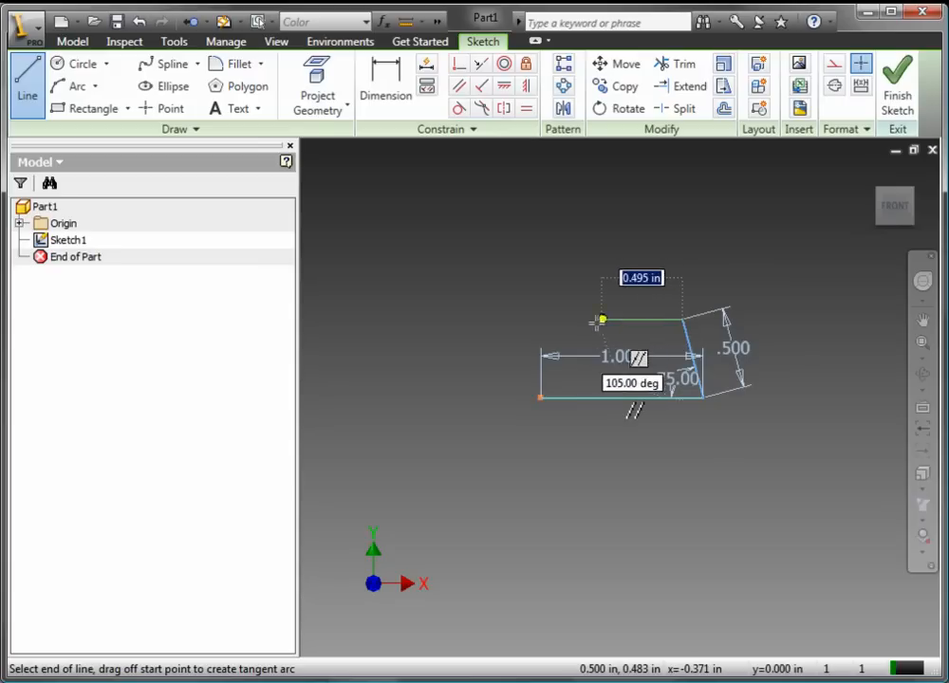
{"action": "left_click_drag", "start_coordinate": [602, 320], "coordinate": [550, 320]}
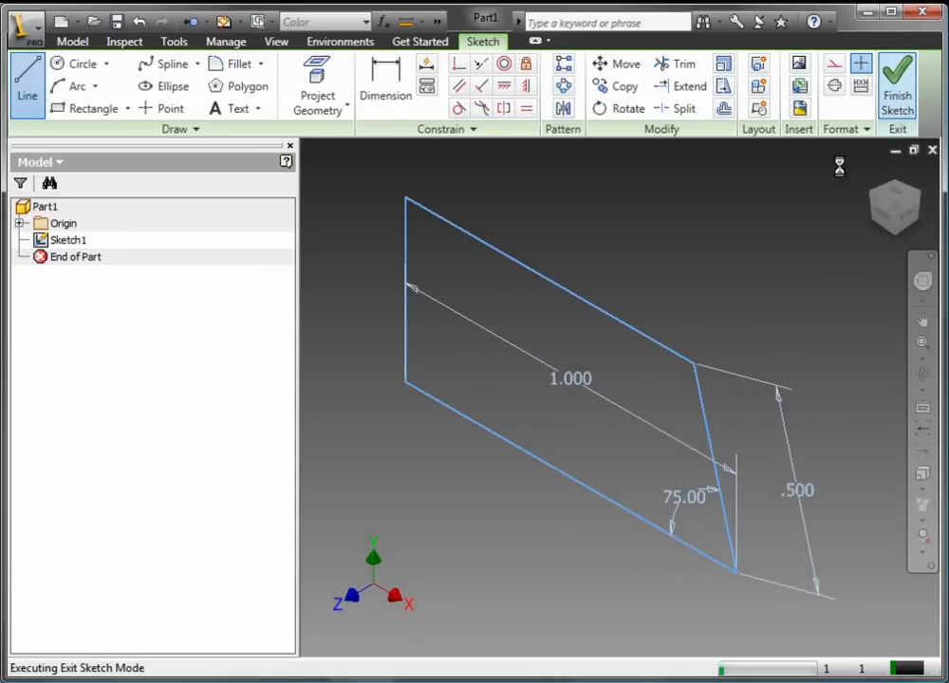
{"action": "left_click", "coordinate": [895, 81]}
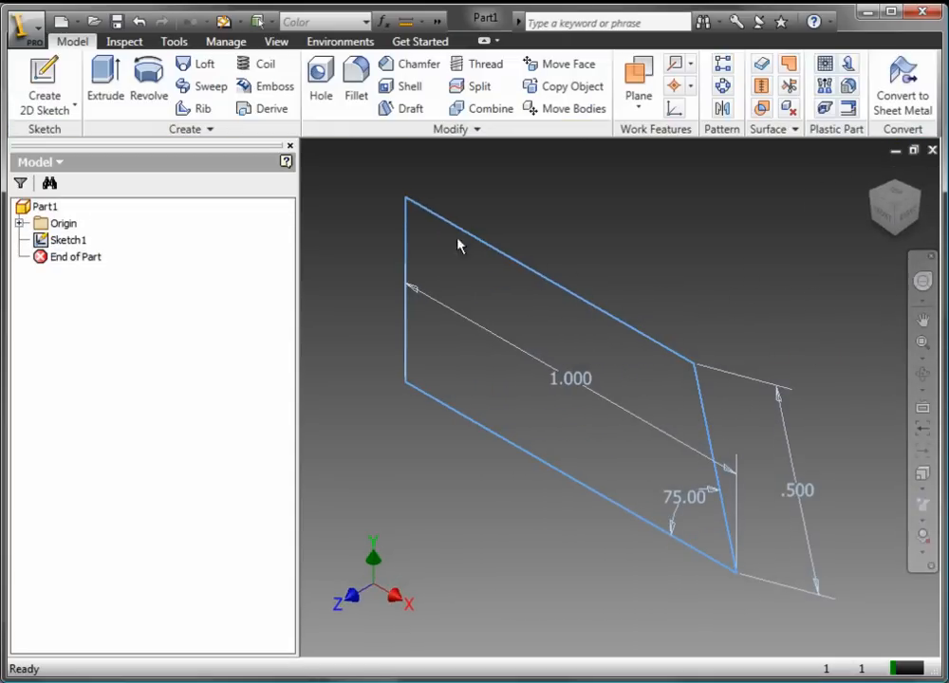
Step: Extrude the profile 0.25 in using Direction 2 to create solid Extrusion1
{"action": "left_click", "coordinate": [105, 80]}
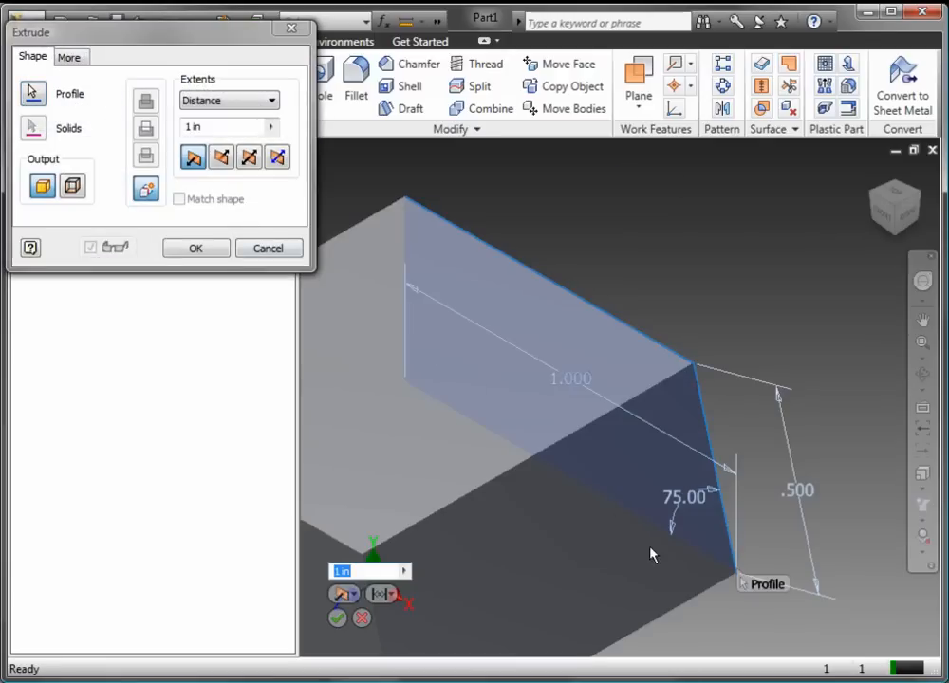
{"action": "mouse_move", "coordinate": [666, 540]}
{"action": "type", "text": "0.25"}
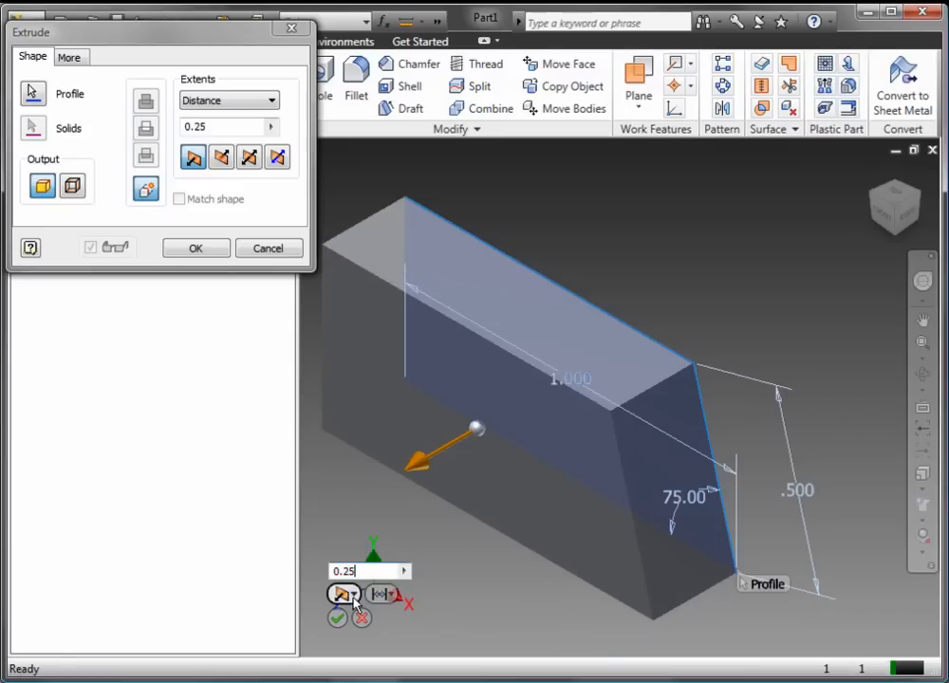
{"action": "left_click", "coordinate": [343, 594]}
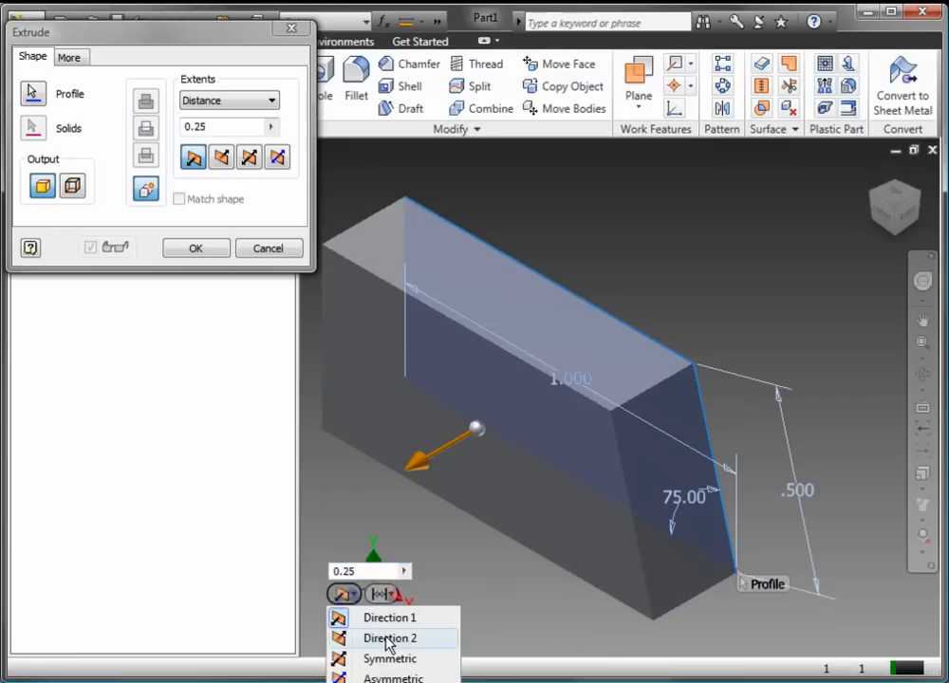
{"action": "left_click", "coordinate": [391, 638]}
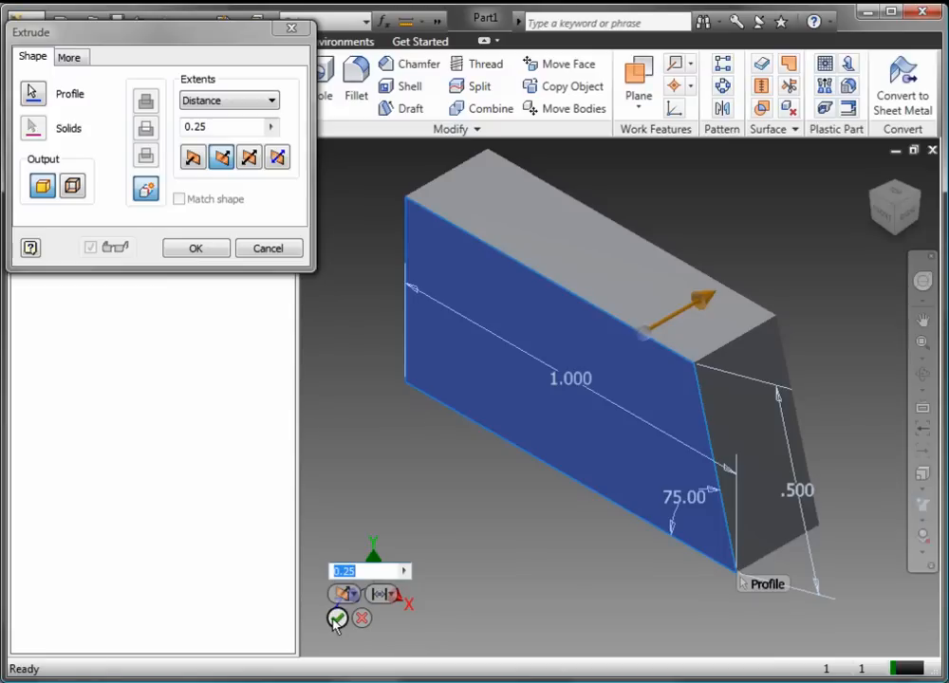
{"action": "left_click", "coordinate": [338, 617]}
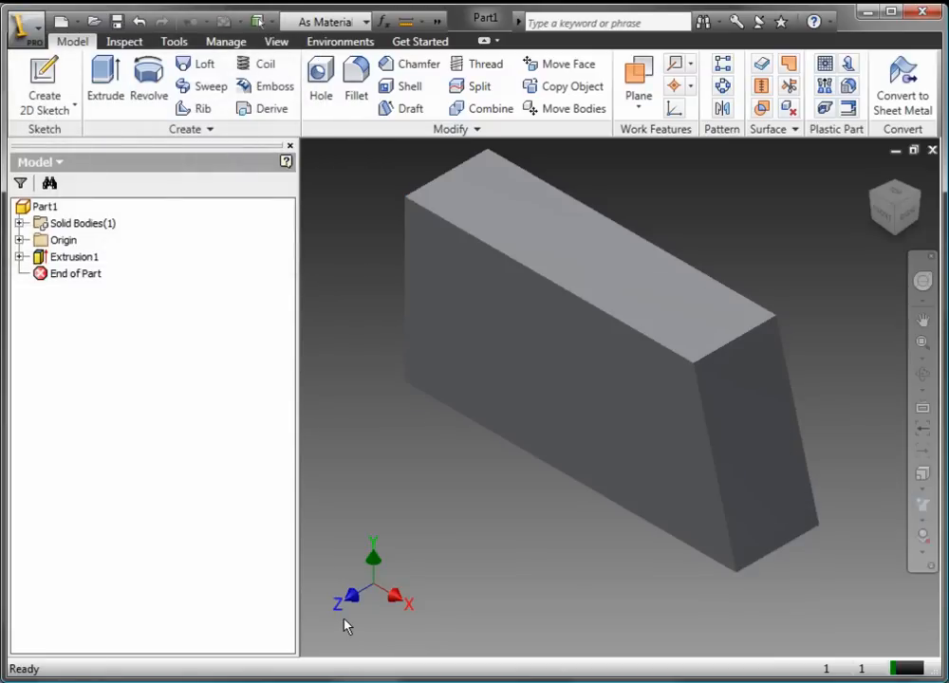
{"action": "mouse_move", "coordinate": [396, 607]}
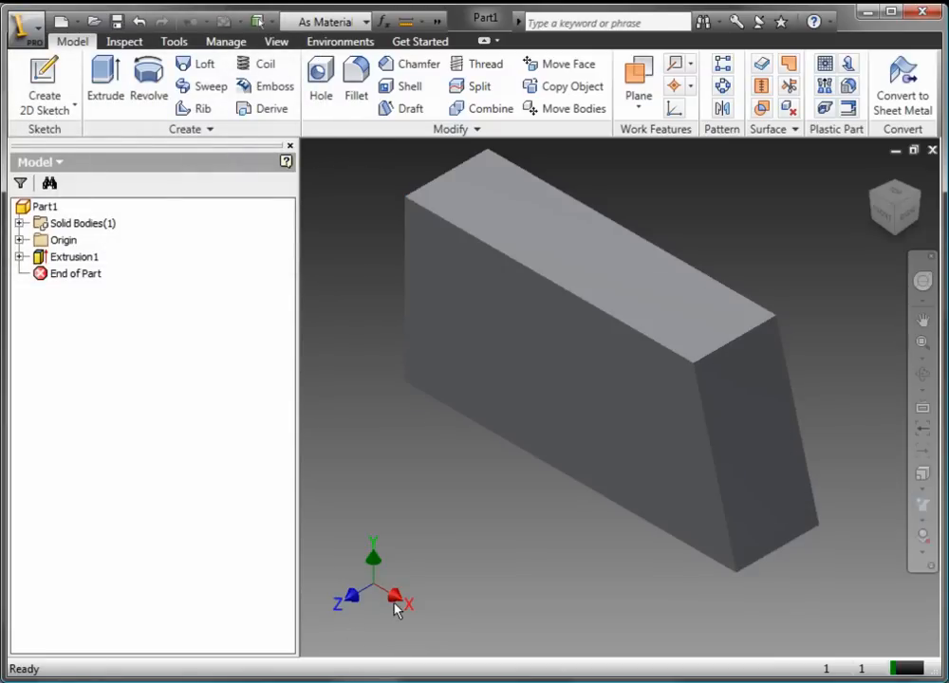